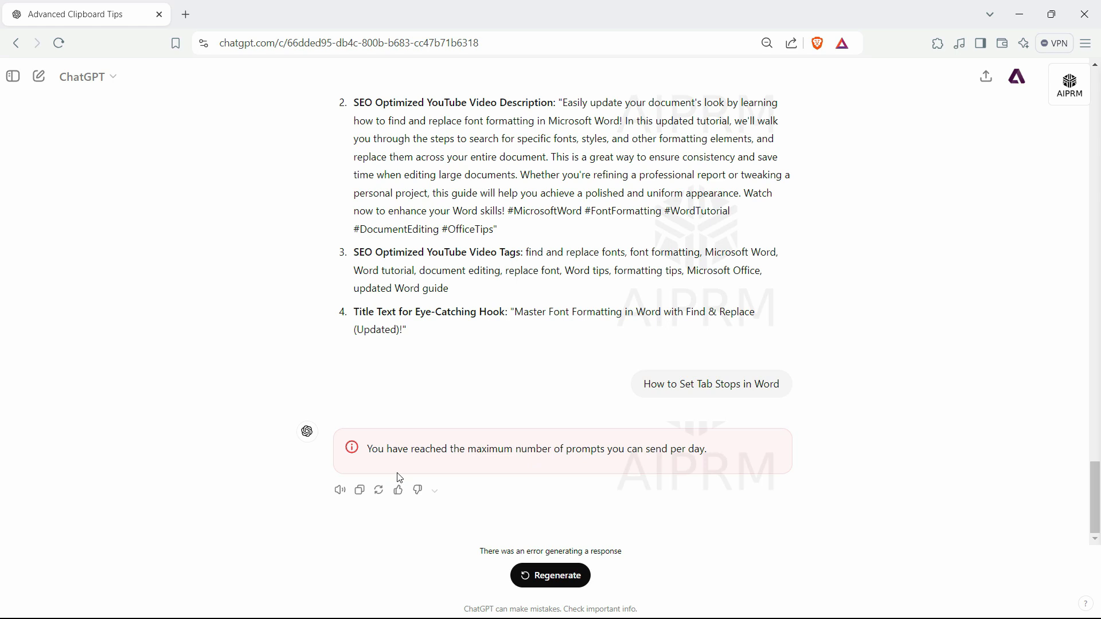
mouse_move(553, 454)
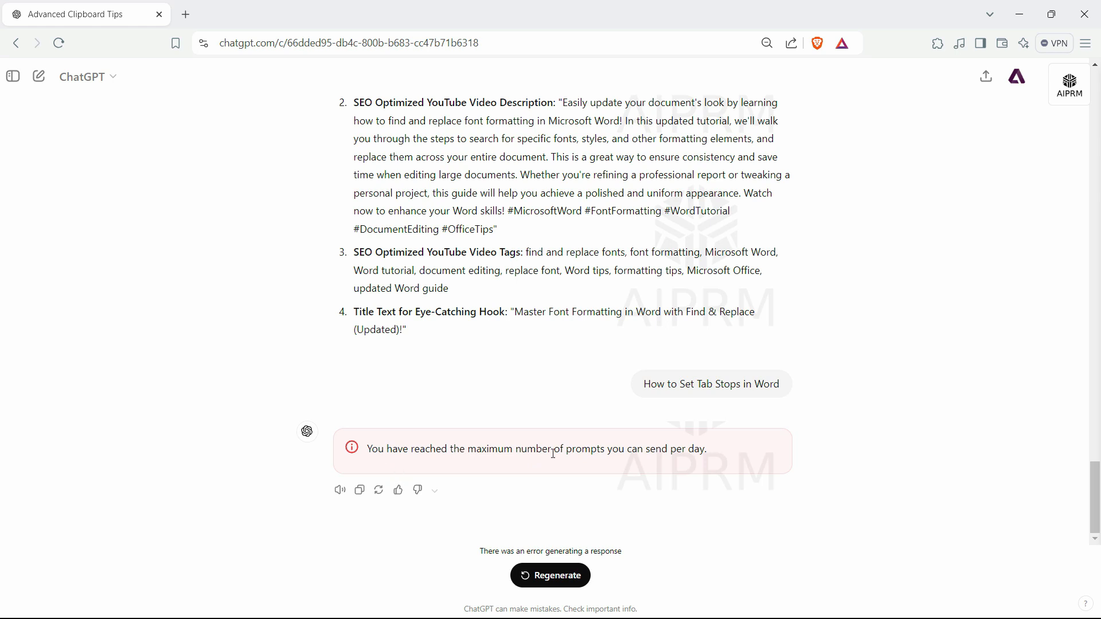
mouse_move(680, 462)
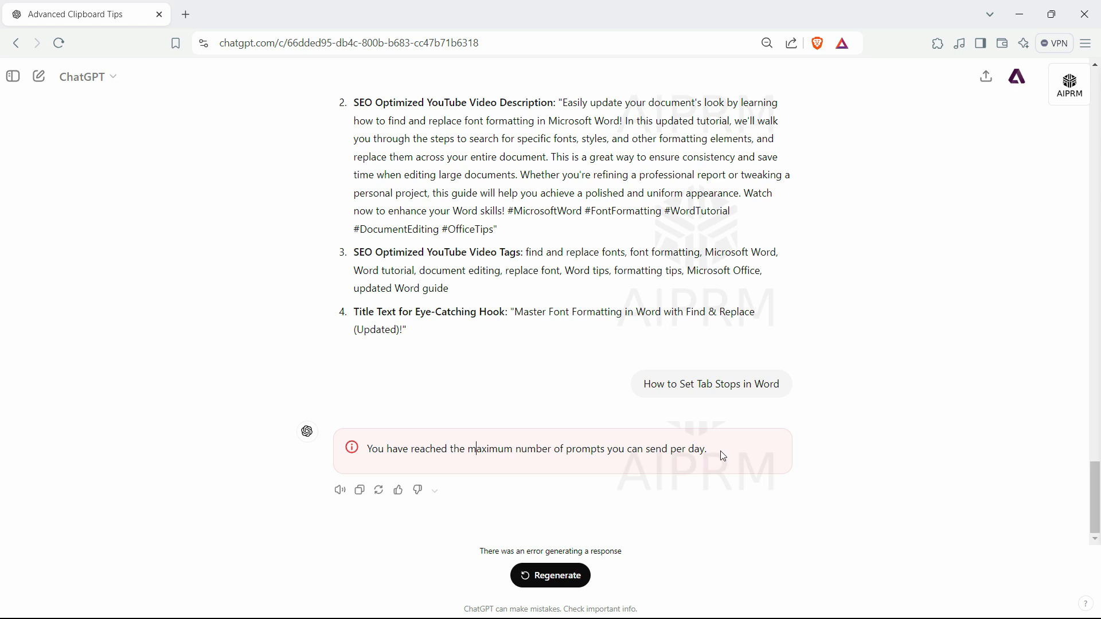
mouse_move(711, 454)
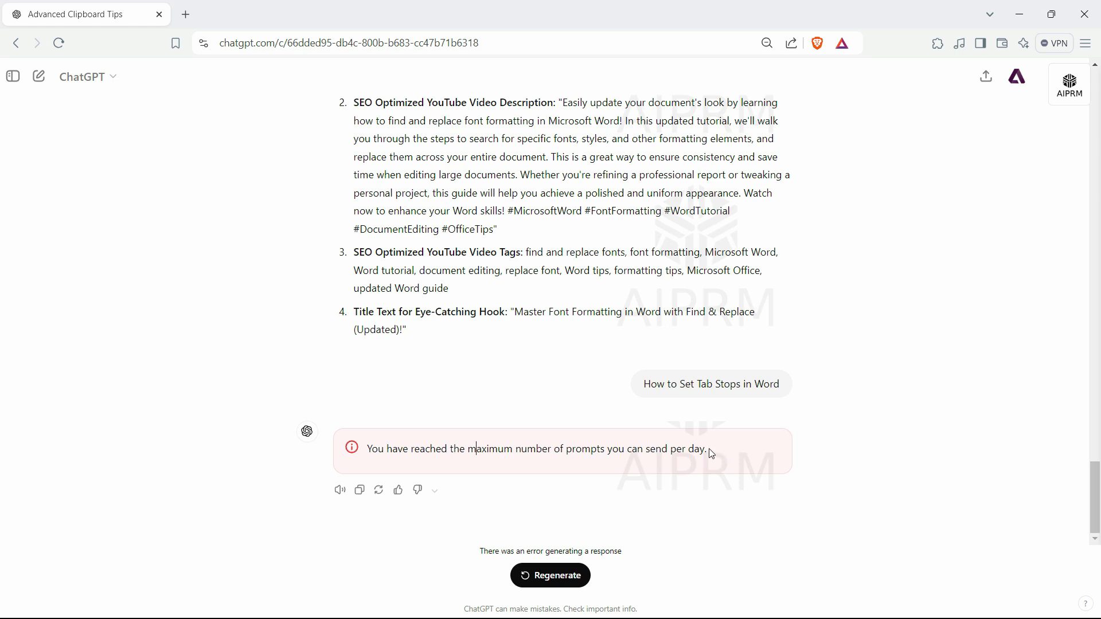
mouse_move(720, 450)
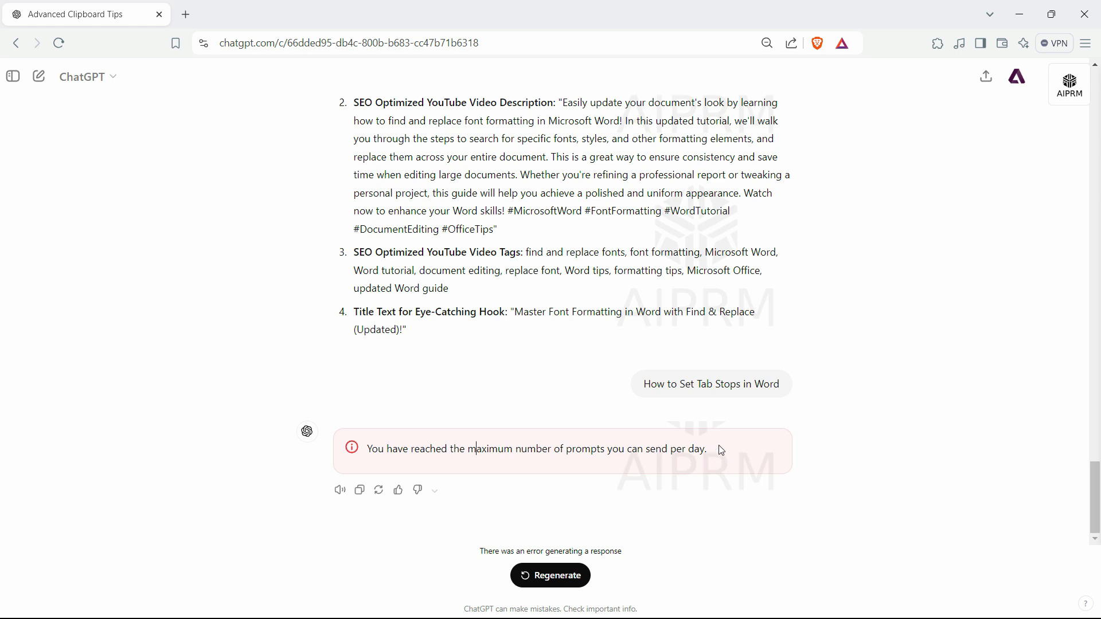
mouse_move(690, 461)
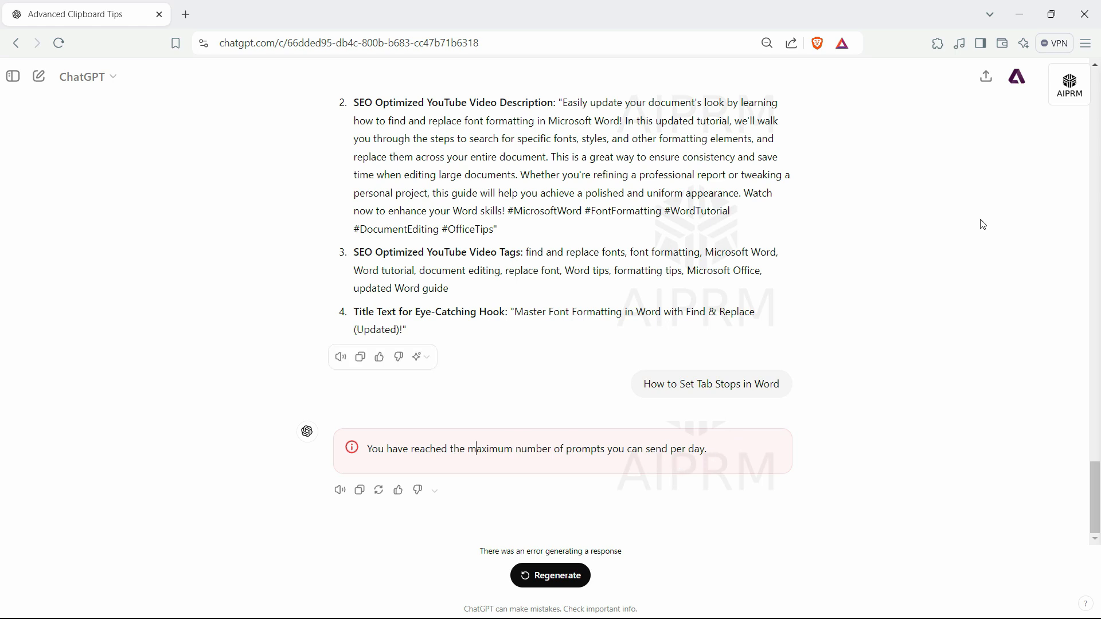
mouse_move(707, 355)
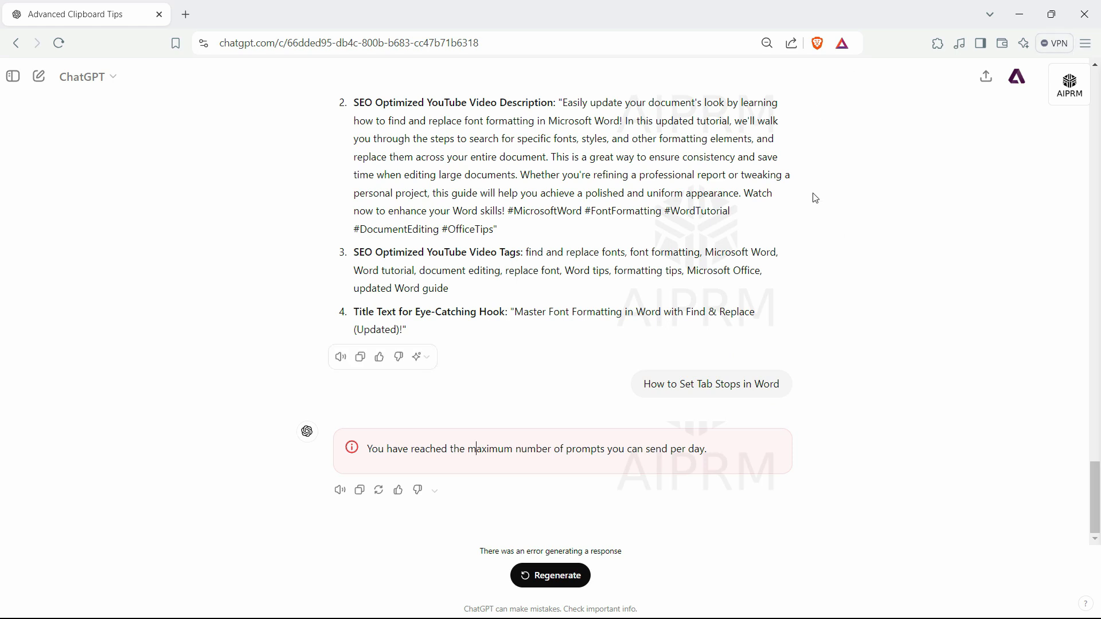
Reach Brave's Delete browsing data dialog via the menu and Settings.
click(1084, 42)
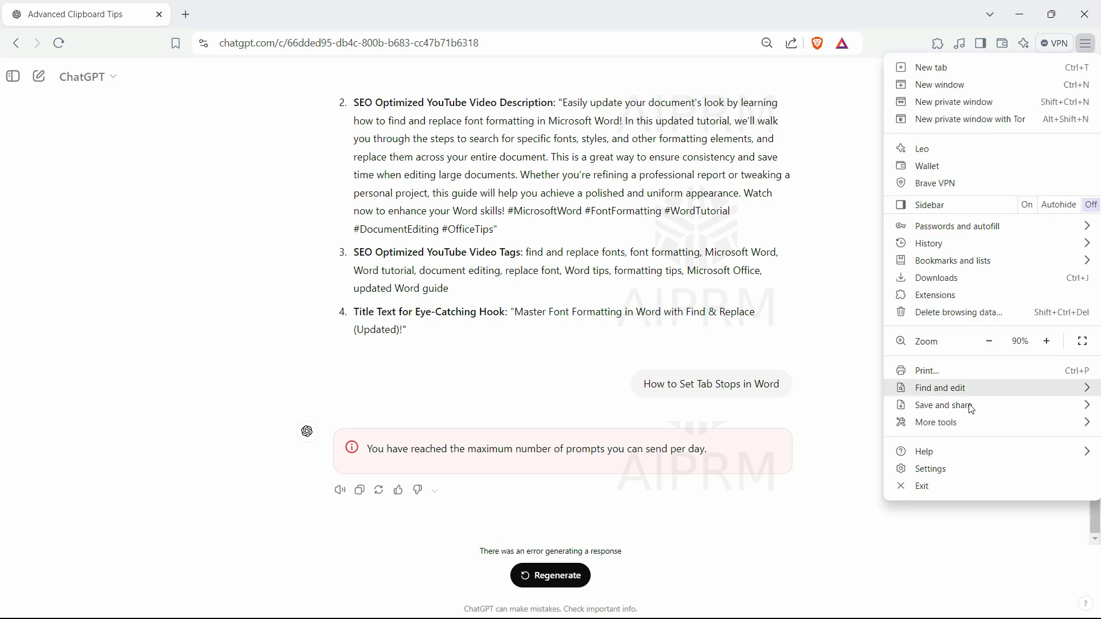
click(928, 468)
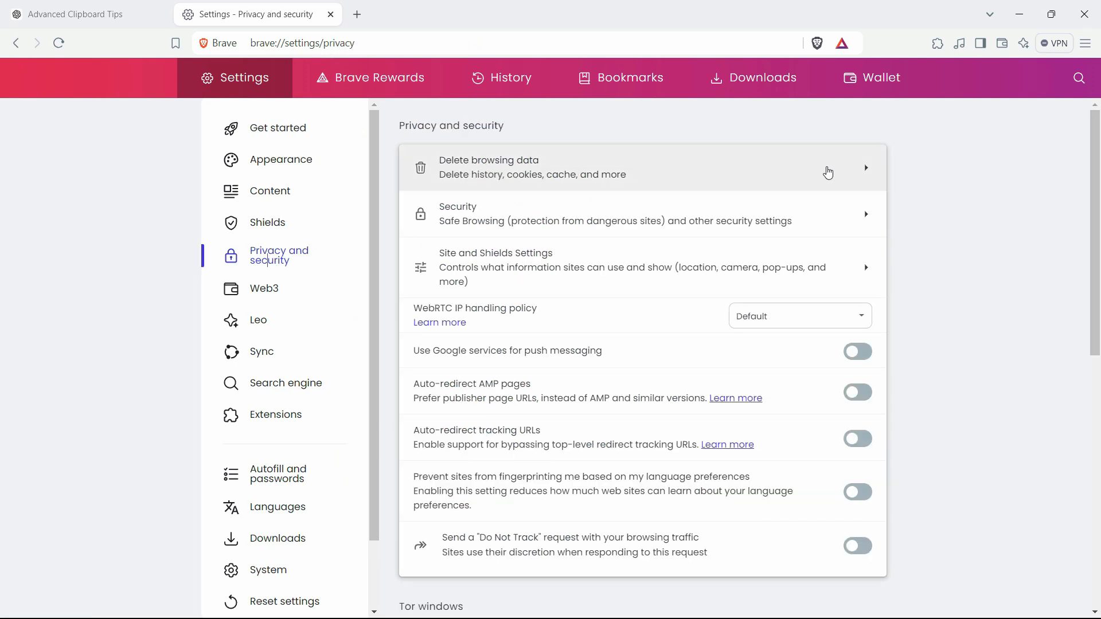
click(533, 168)
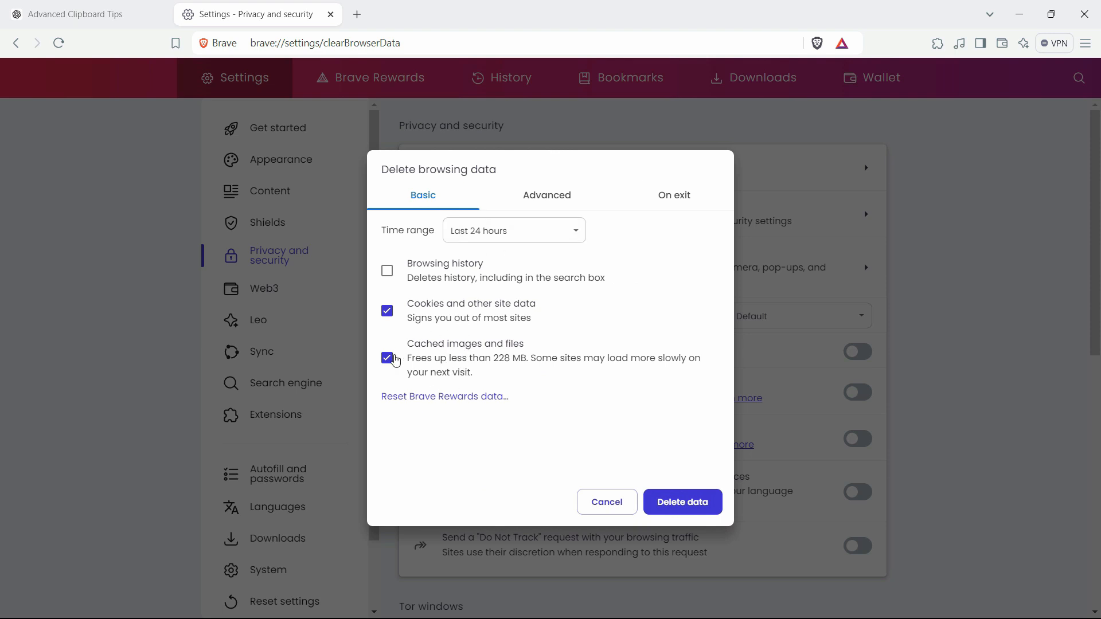
Untick cookies, browsing history and download history so only cached images and files remain selected.
click(387, 311)
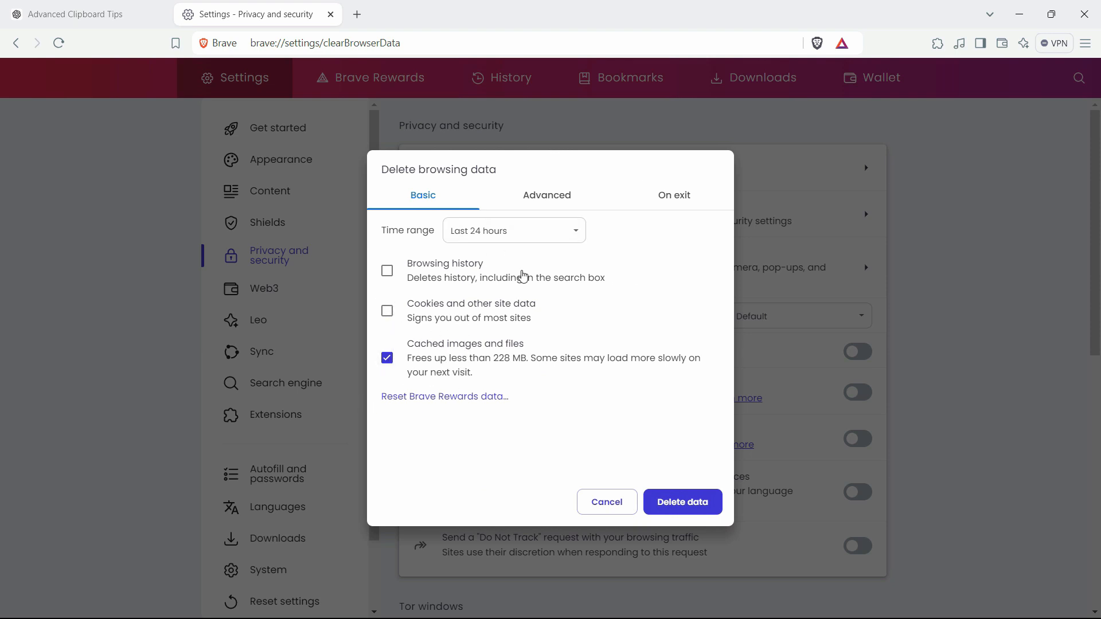
click(546, 195)
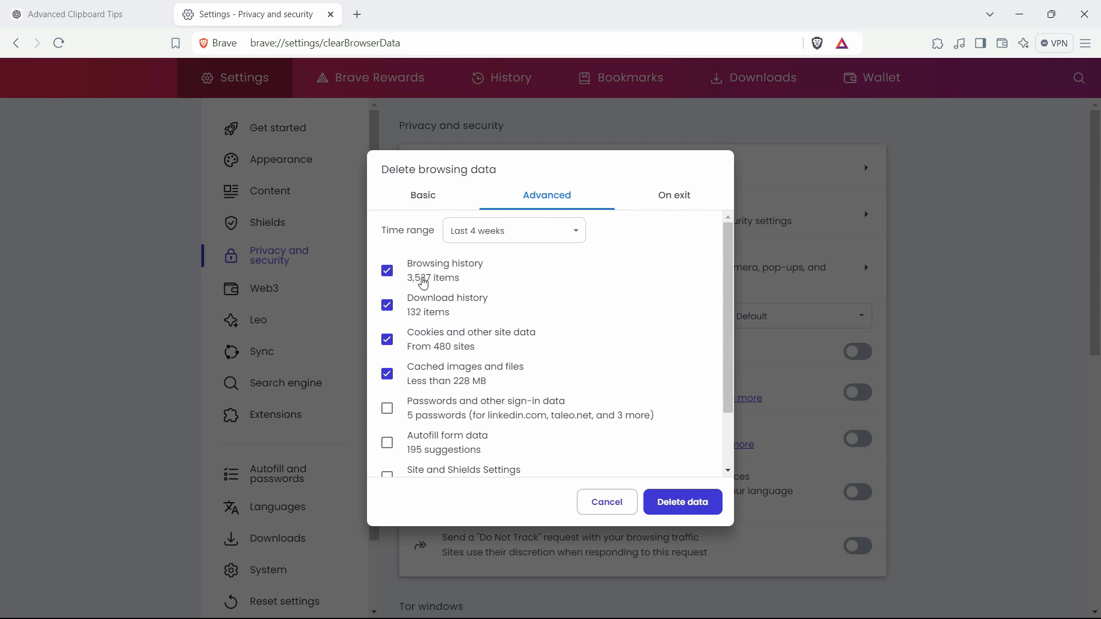
click(386, 271)
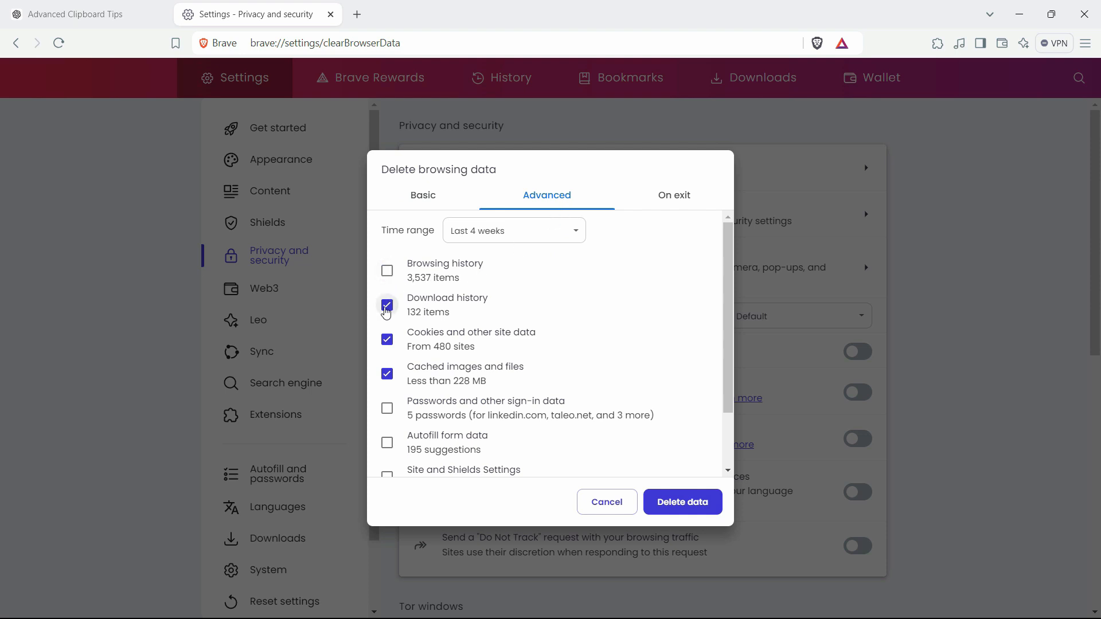
click(387, 305)
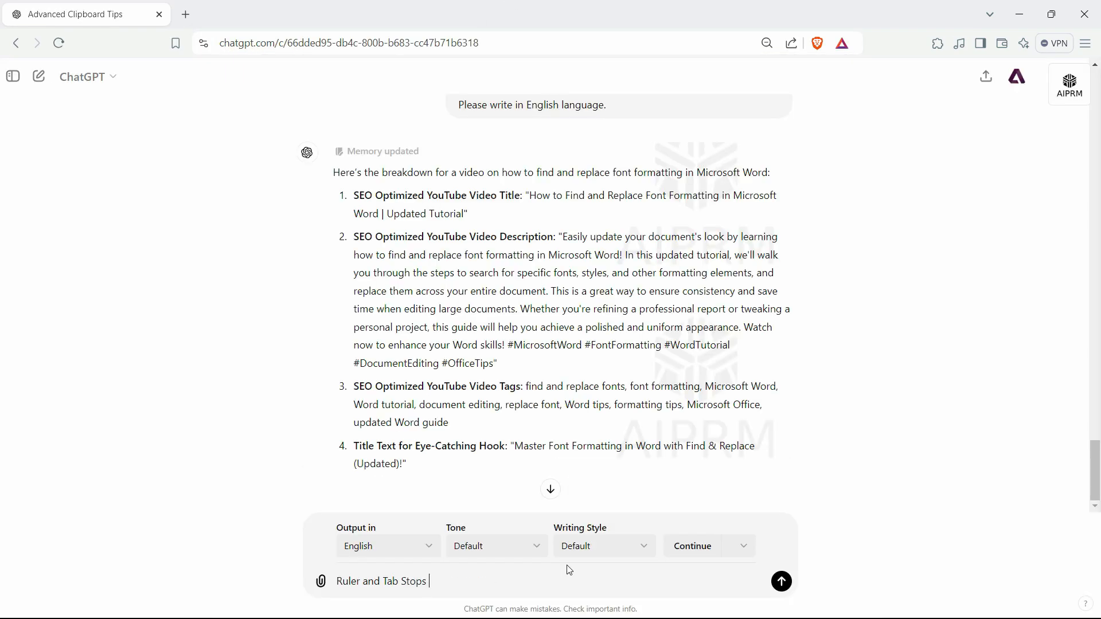
click(781, 581)
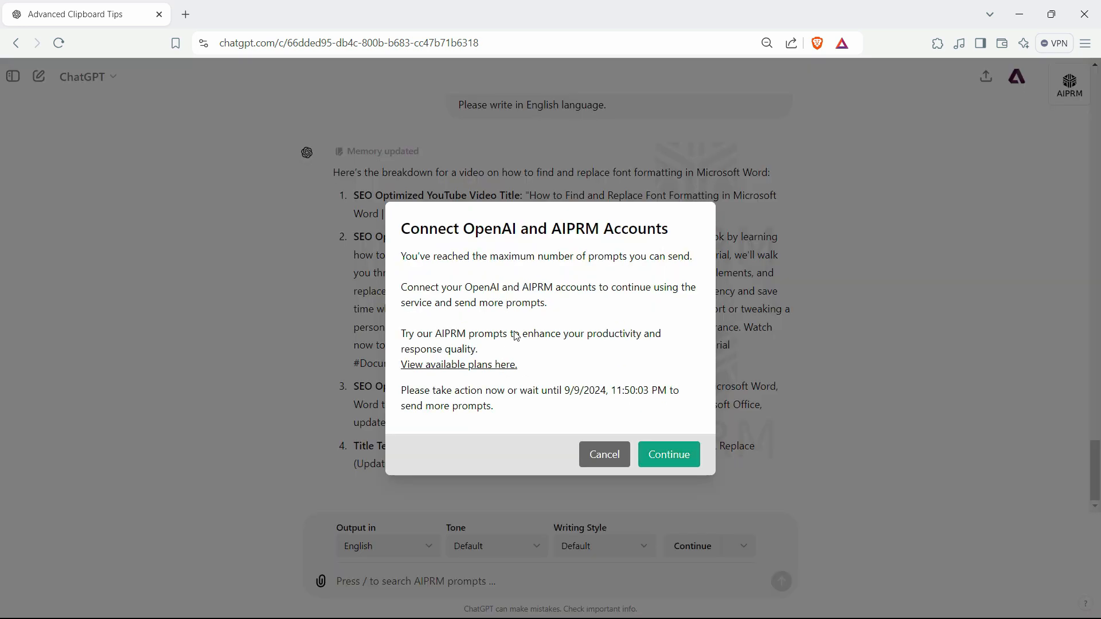
mouse_move(600, 277)
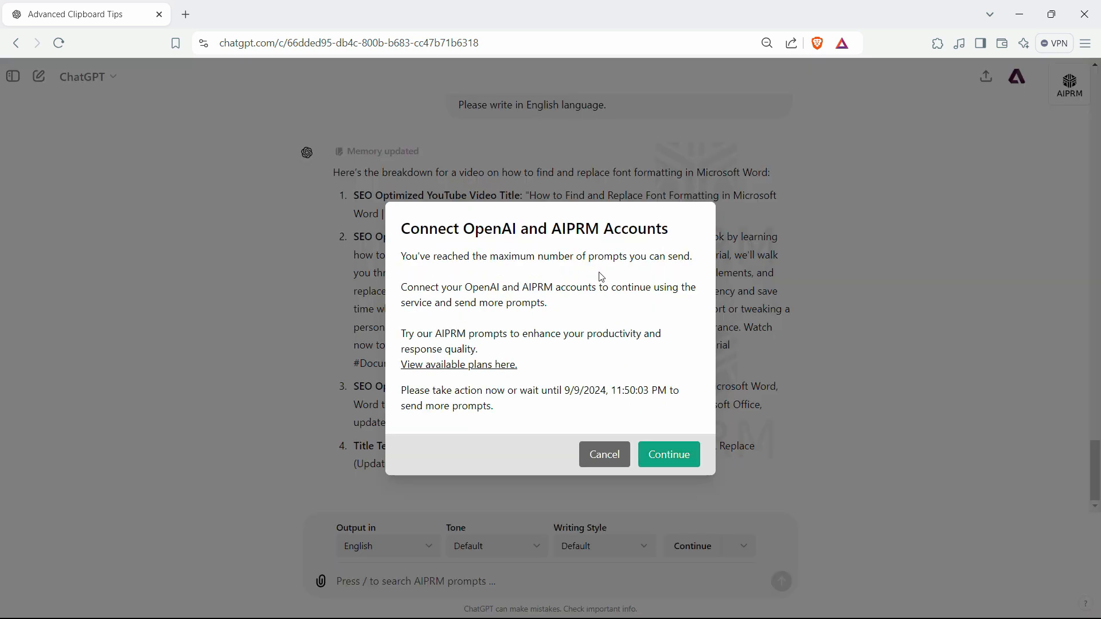
mouse_move(620, 451)
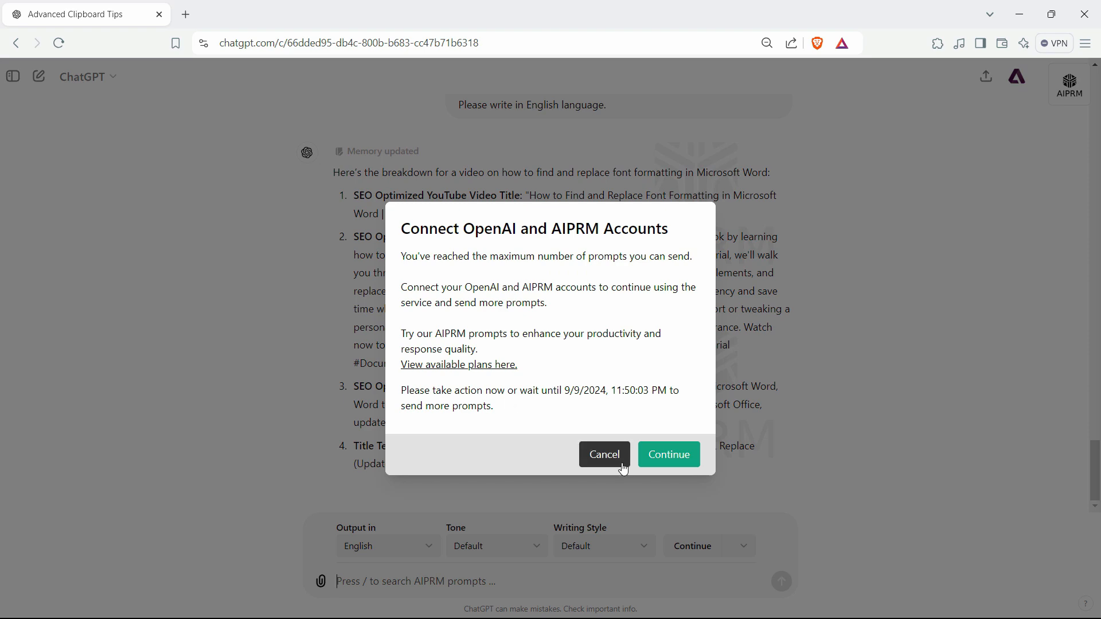
click(603, 454)
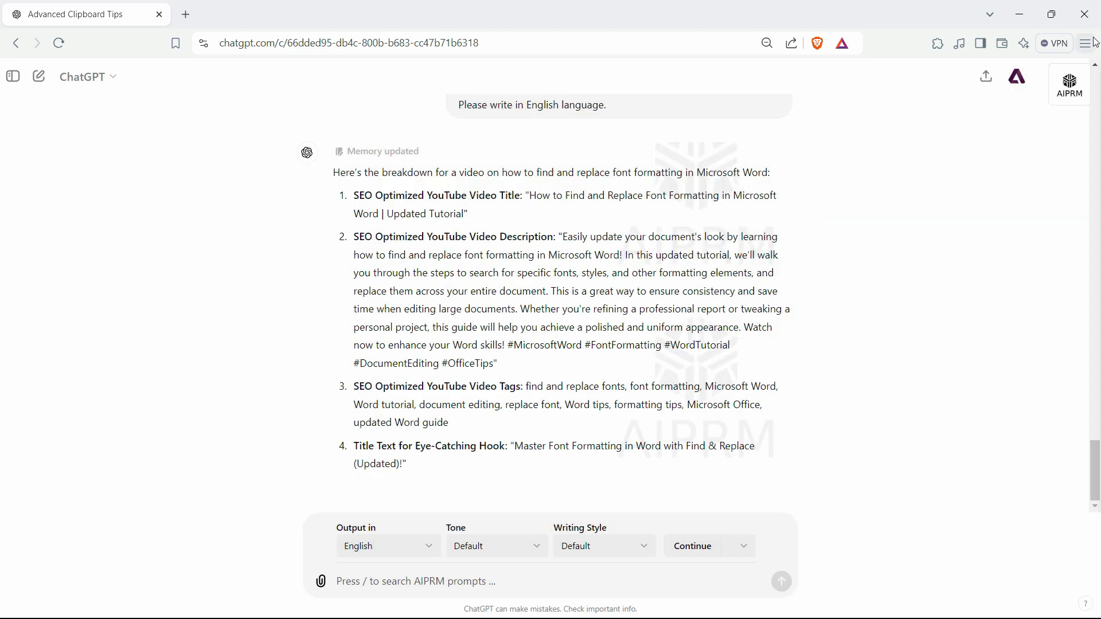
Return to Brave's privacy settings and the Delete browsing data dialog.
click(1086, 42)
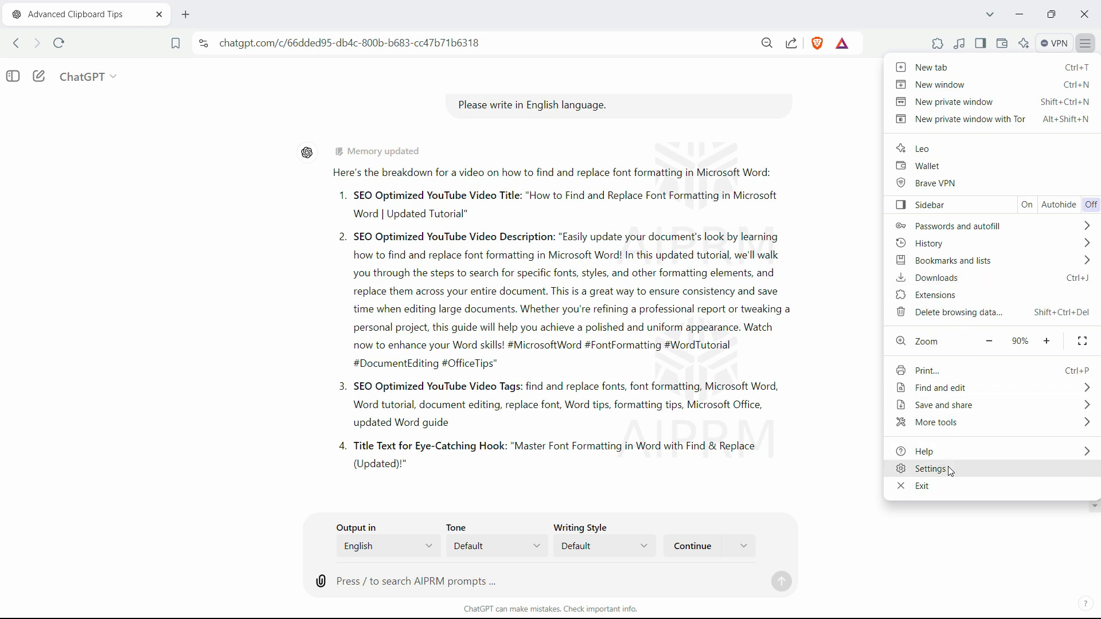
click(929, 469)
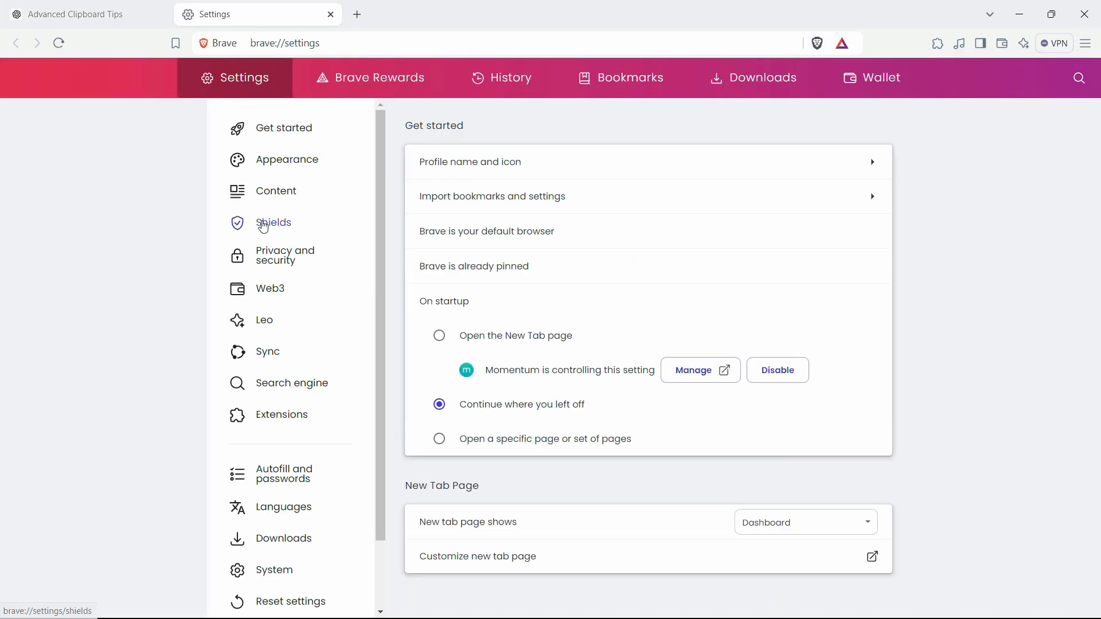
click(285, 255)
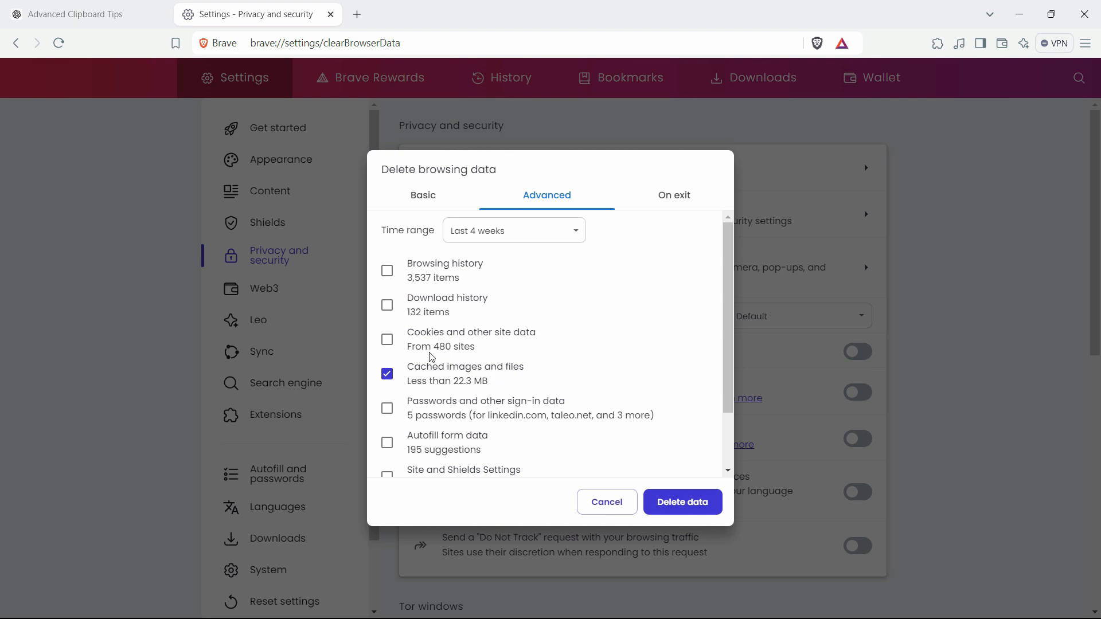
Mark cookies and site data plus cached files for the last 24 hours and delete them.
click(386, 339)
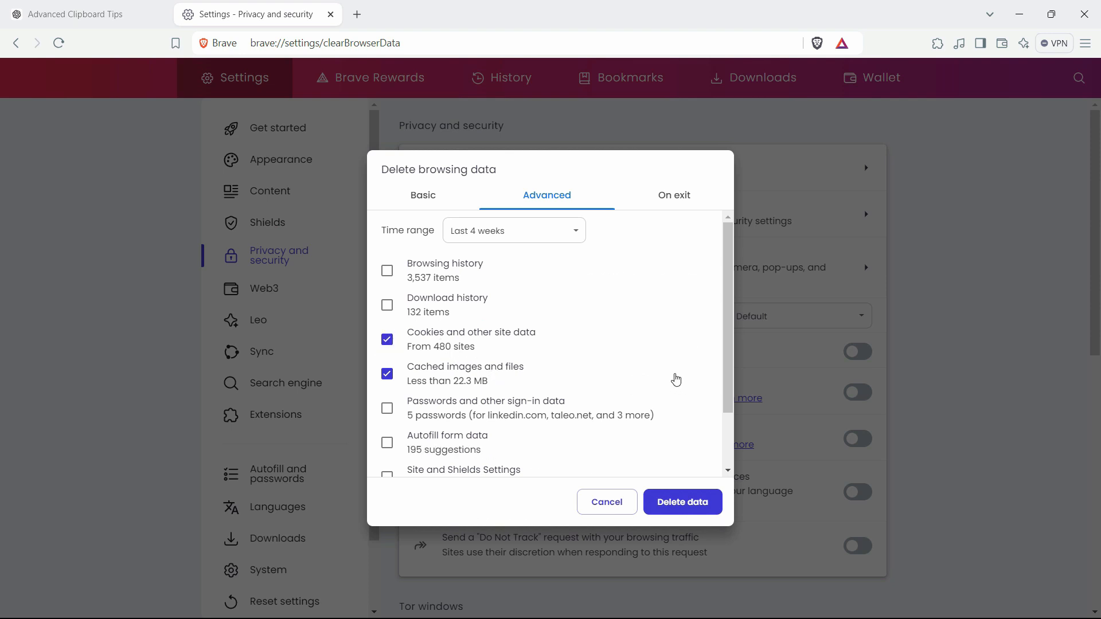
click(422, 195)
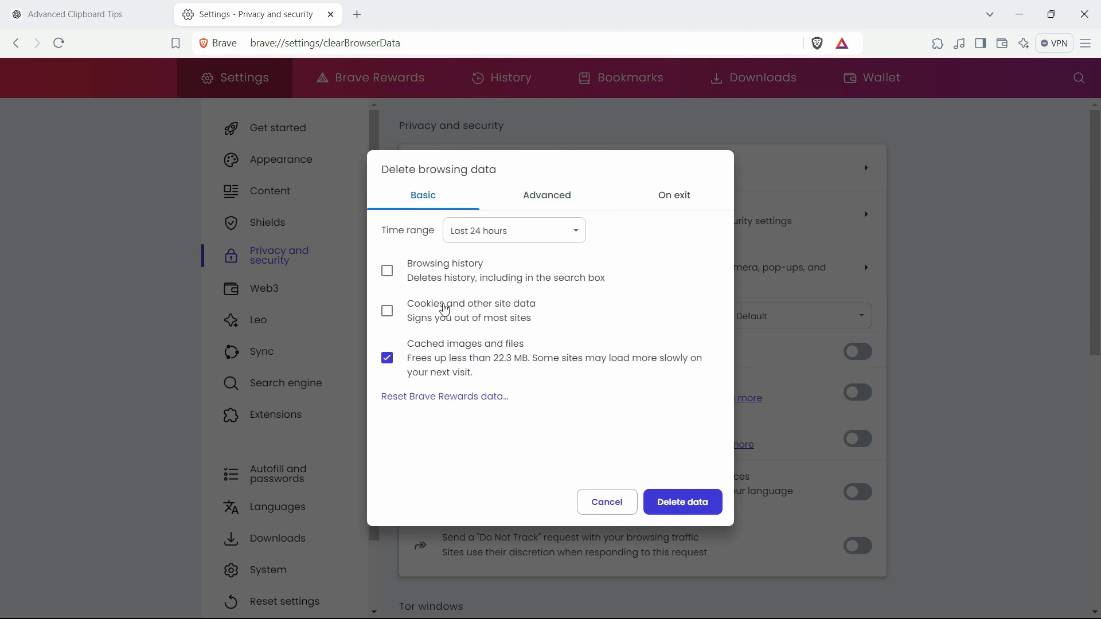
click(386, 311)
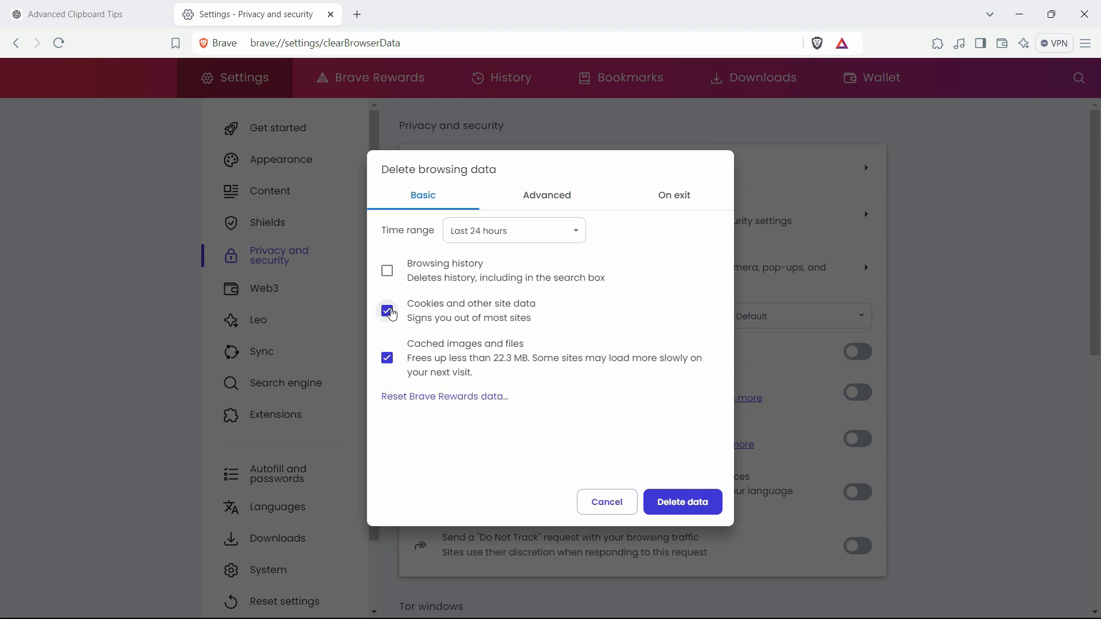
click(546, 195)
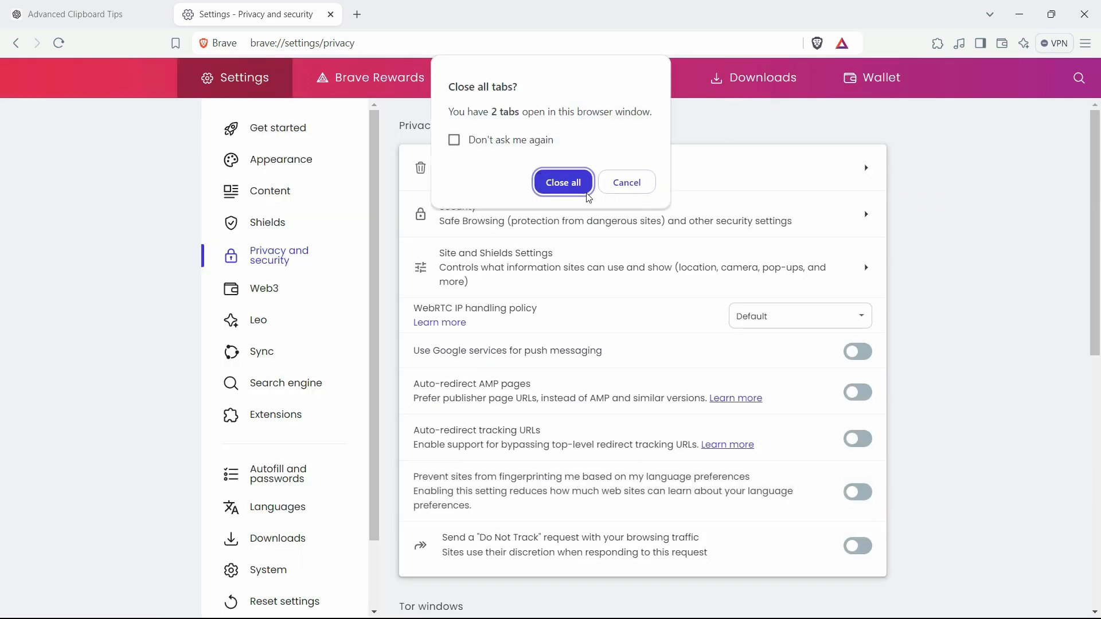
Confirm closing all tabs, then send the Advanced Clipboard prompt in a fresh ChatGPT chat.
click(562, 182)
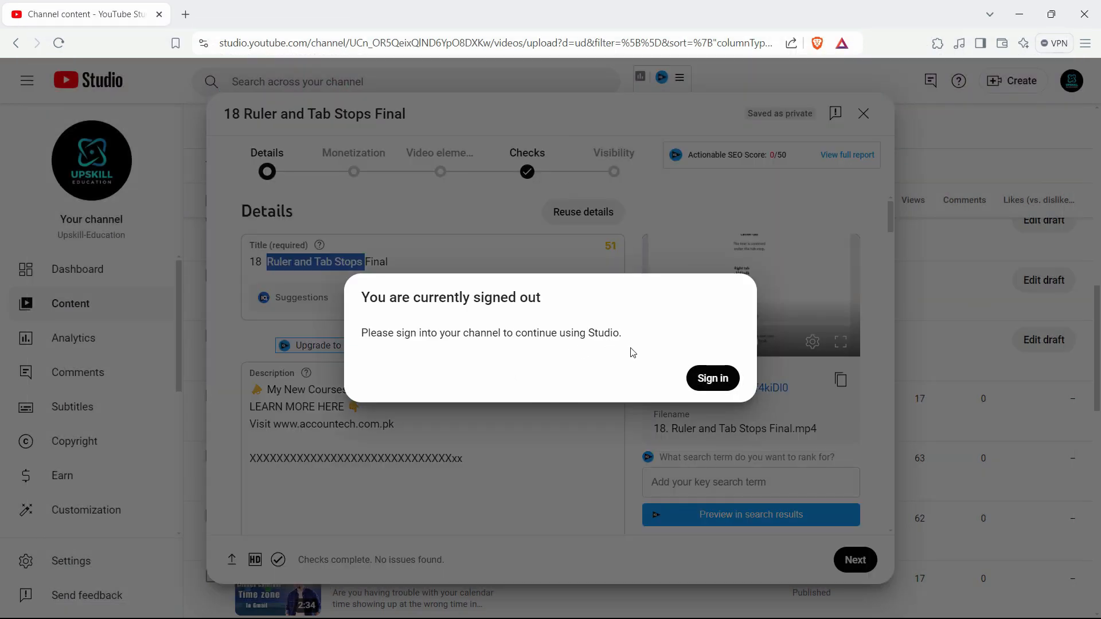
mouse_move(712, 379)
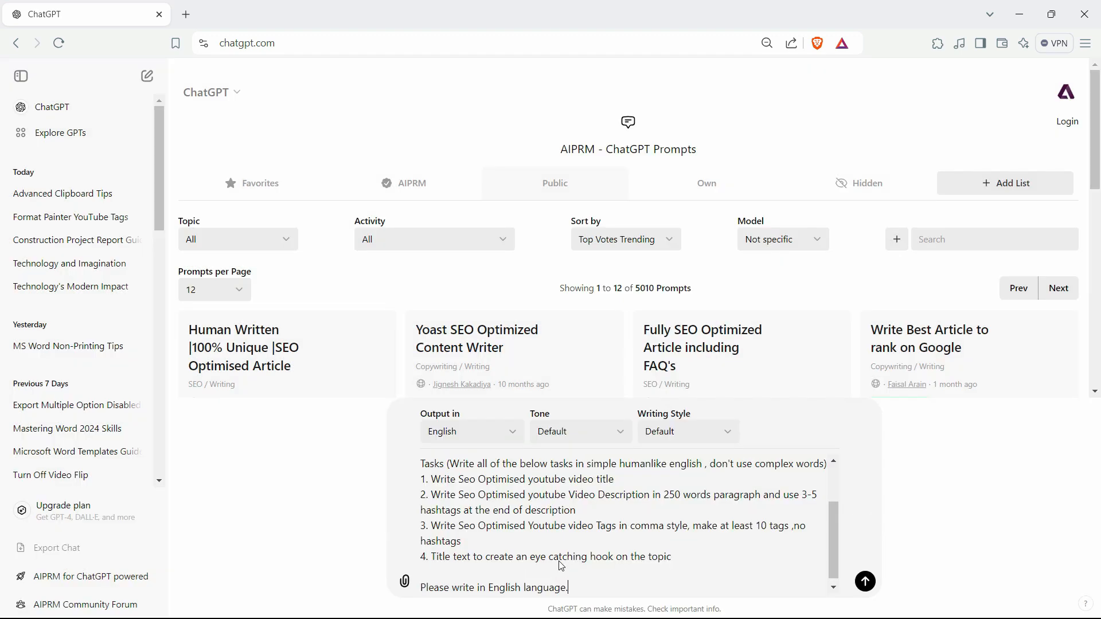
click(864, 581)
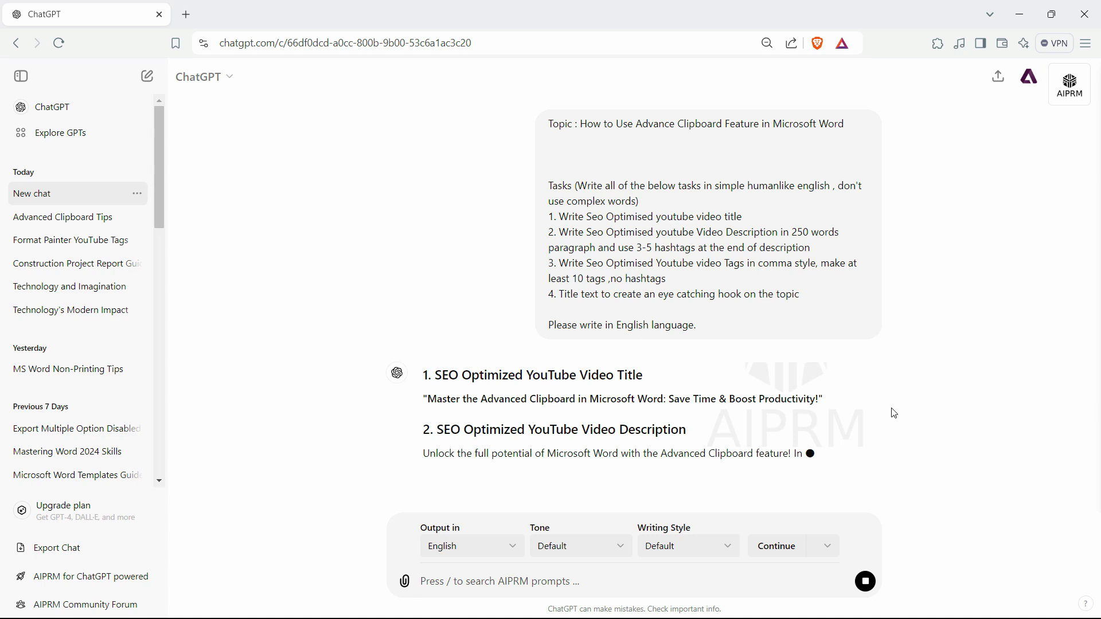
scroll(down, 3)
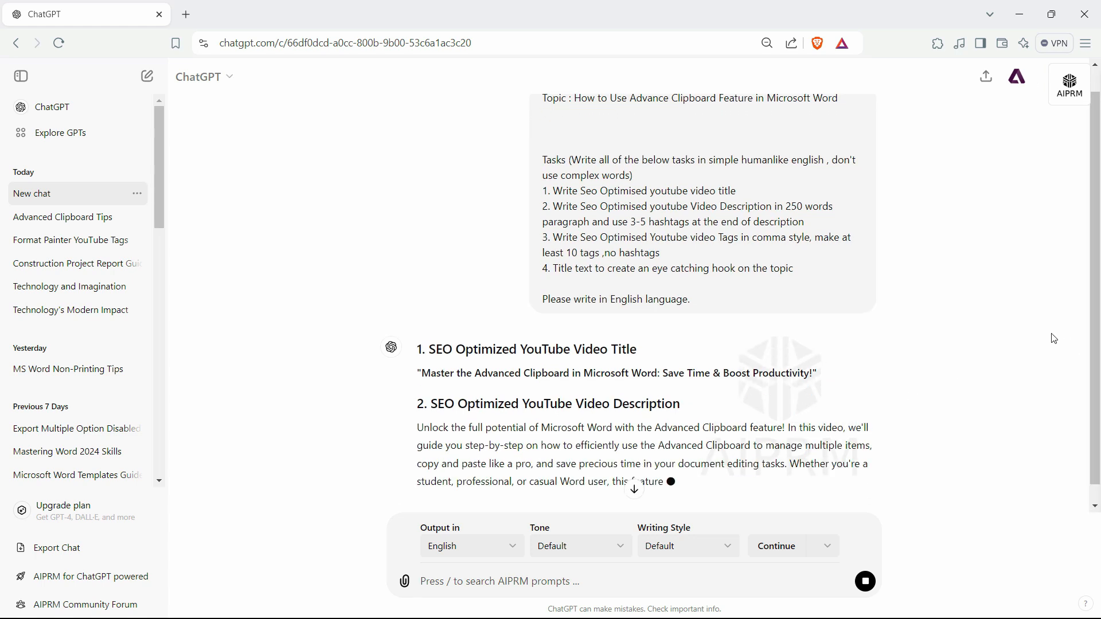